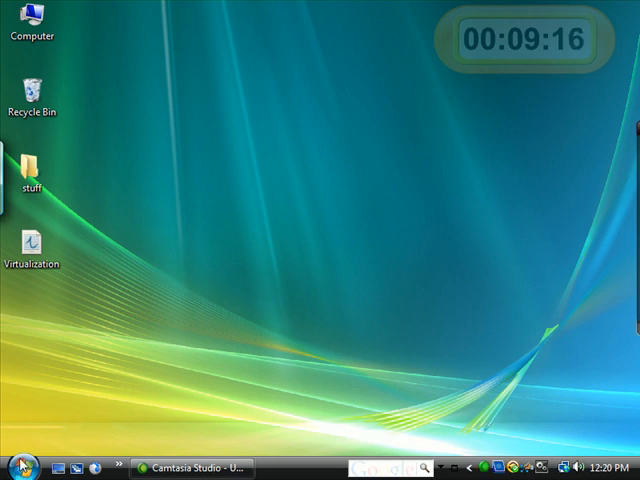
Launch VirtualBox and dismiss the registration form without registering.
{"action": "left_click", "coordinate": [18, 468]}
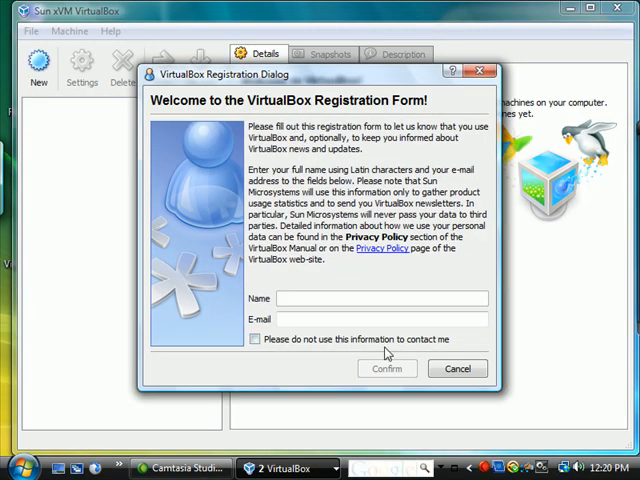
{"action": "left_click", "coordinate": [456, 368]}
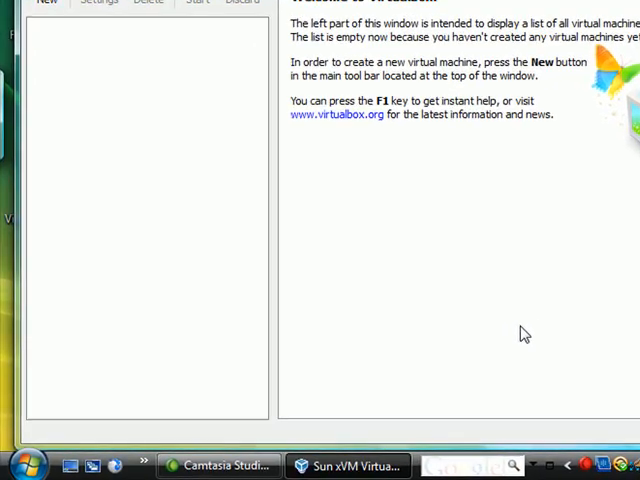
{"action": "mouse_move", "coordinate": [18, 466]}
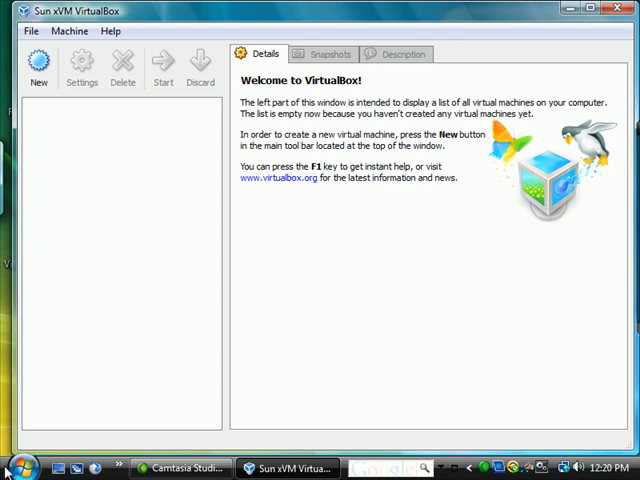
{"action": "left_click", "coordinate": [20, 468]}
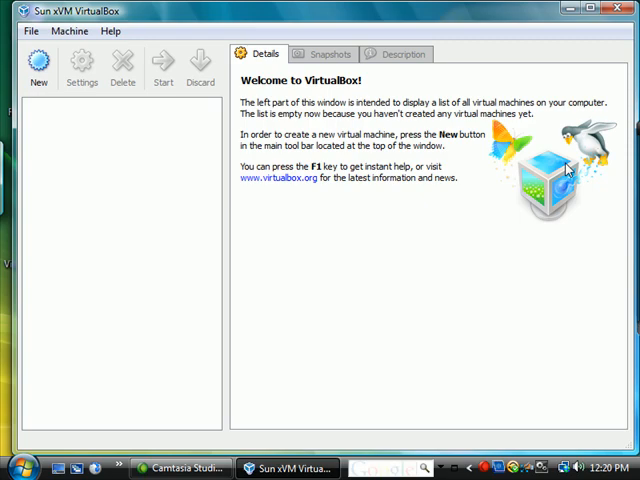
{"action": "mouse_move", "coordinate": [130, 128]}
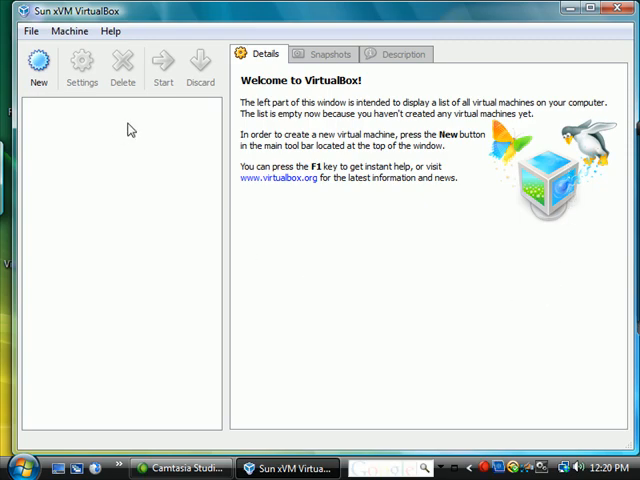
{"action": "mouse_move", "coordinate": [38, 68]}
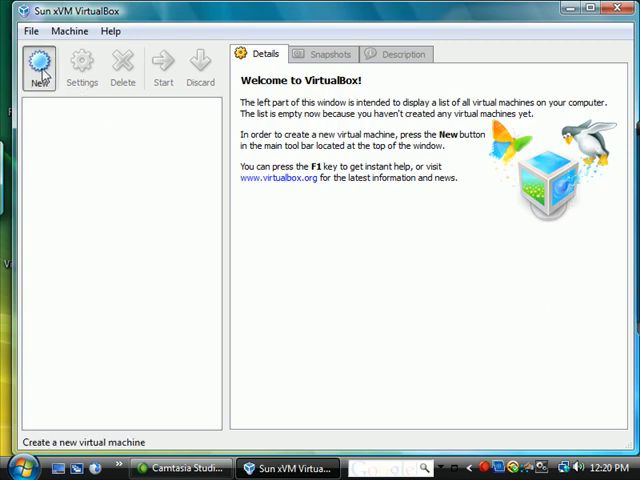
Start the new-machine wizard and name the machine OpenSuse11.
{"action": "left_click", "coordinate": [38, 62]}
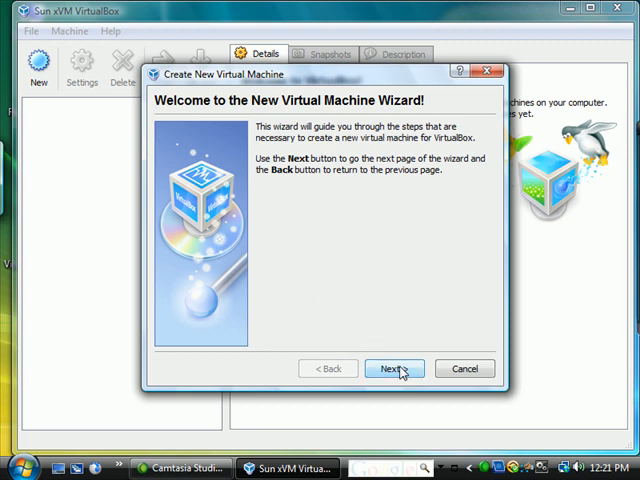
{"action": "left_click", "coordinate": [392, 368]}
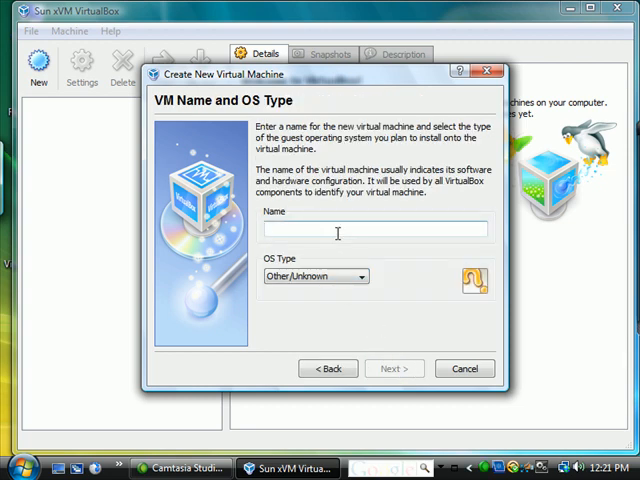
{"action": "left_click", "coordinate": [376, 232]}
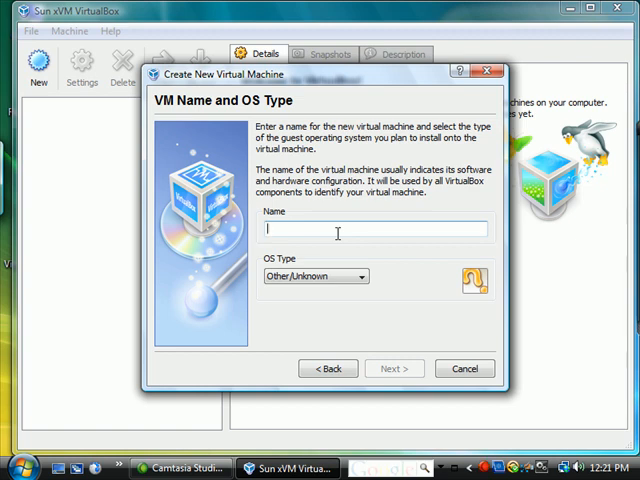
{"action": "type", "text": "OpenSu"}
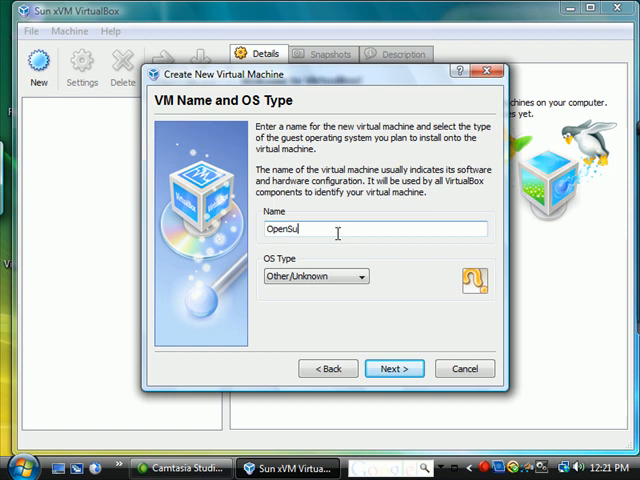
{"action": "type", "text": "se11"}
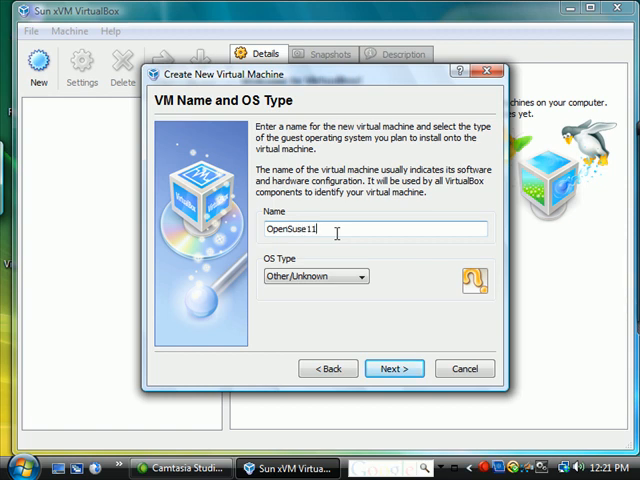
Set the OS type to openSUSE and continue to the memory settings.
{"action": "left_click", "coordinate": [344, 276]}
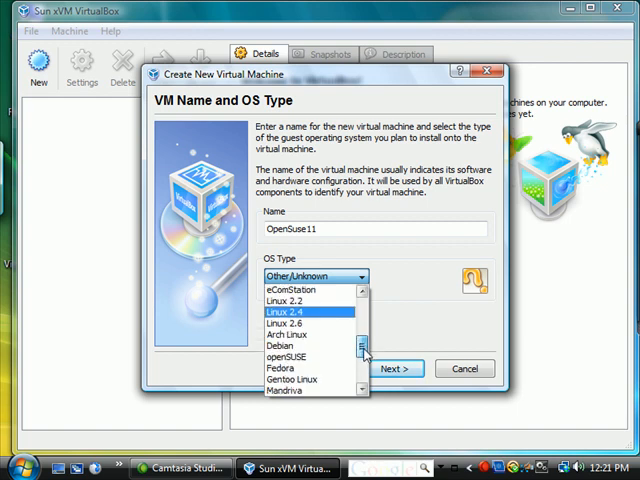
{"action": "left_click", "coordinate": [288, 358]}
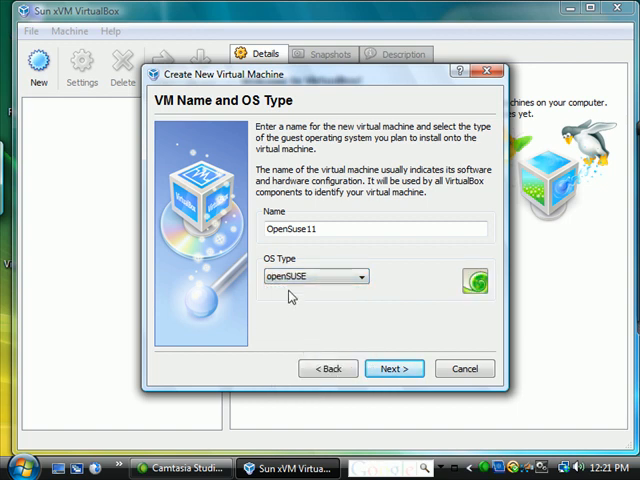
{"action": "left_click", "coordinate": [394, 368]}
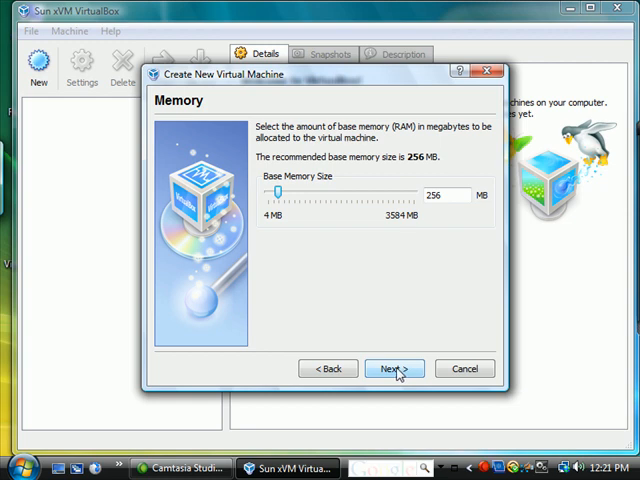
{"action": "left_click", "coordinate": [328, 368]}
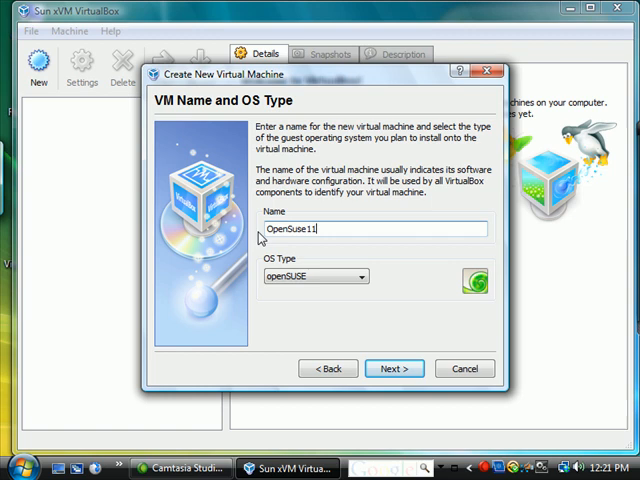
{"action": "mouse_move", "coordinate": [248, 84]}
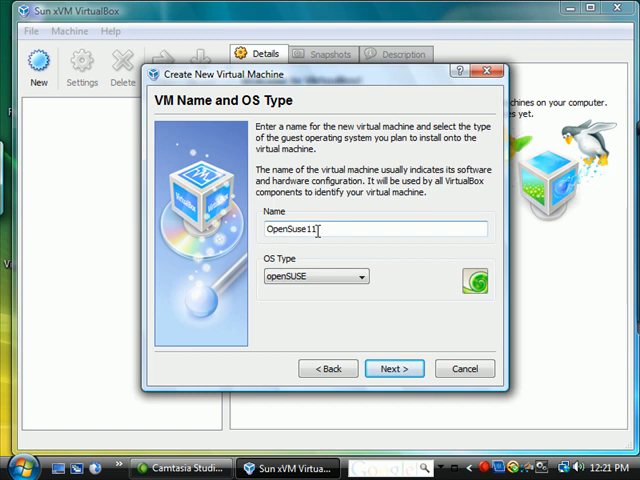
{"action": "mouse_move", "coordinate": [88, 132]}
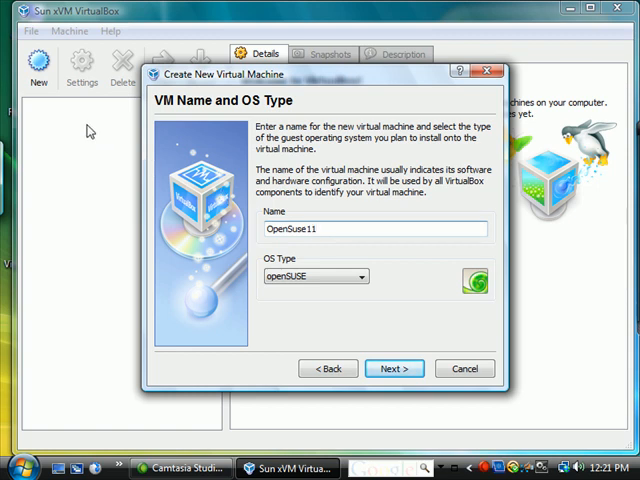
{"action": "mouse_move", "coordinate": [84, 262]}
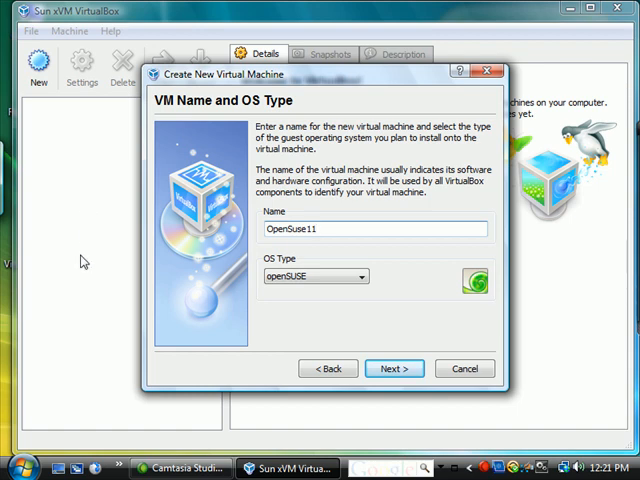
{"action": "mouse_move", "coordinate": [324, 218]}
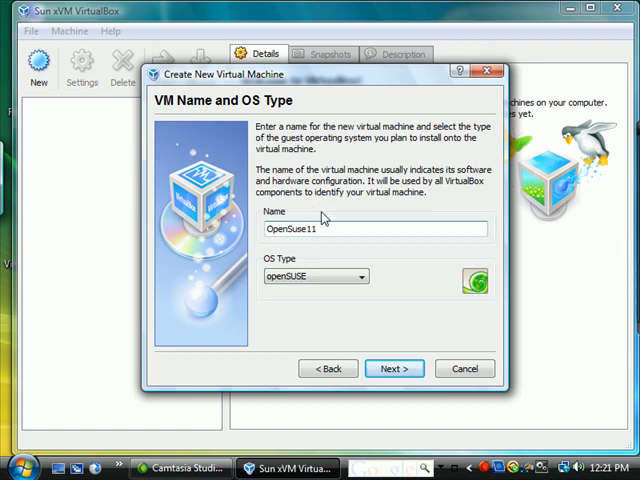
{"action": "left_click", "coordinate": [344, 276]}
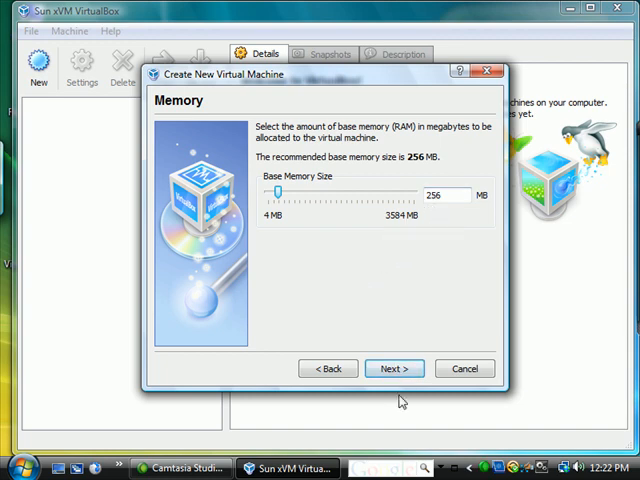
Accept 256 MB base memory and reach the Virtual Hard Disk page.
{"action": "left_click", "coordinate": [392, 368]}
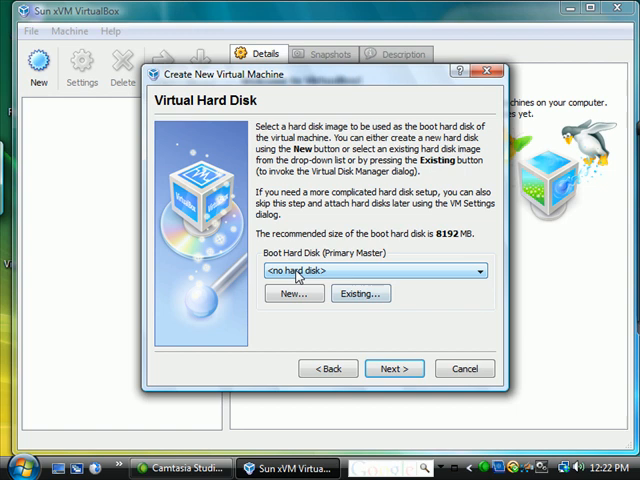
{"action": "left_click", "coordinate": [480, 272]}
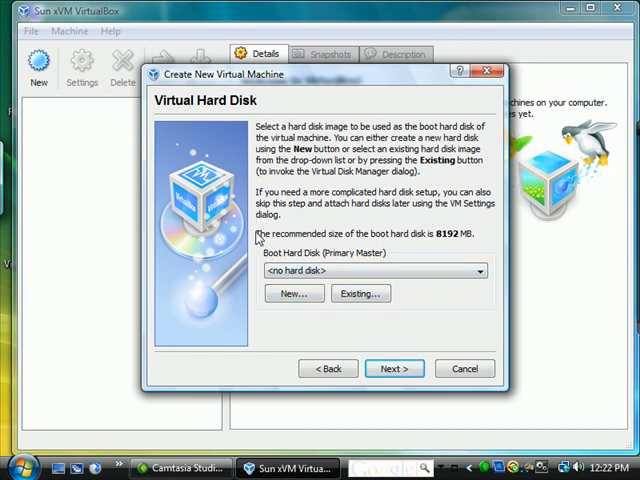
Start a new virtual hard disk as a dynamically expanding image, reaching its location and size page.
{"action": "left_click", "coordinate": [292, 292]}
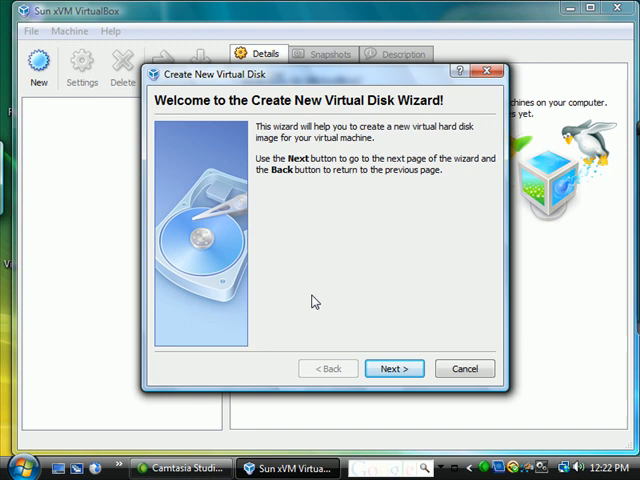
{"action": "left_click", "coordinate": [392, 368]}
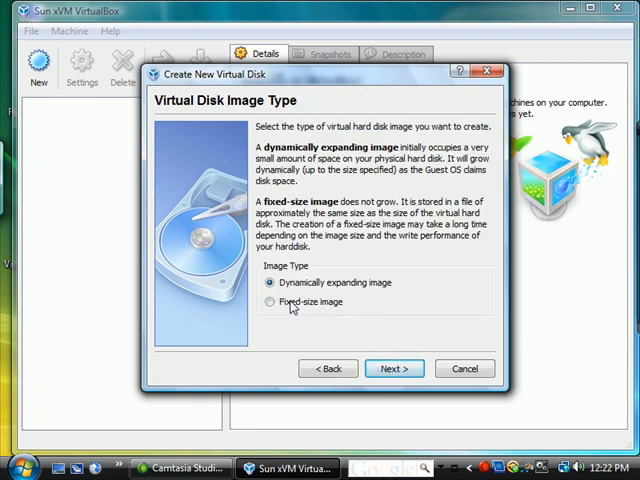
{"action": "mouse_move", "coordinate": [316, 316]}
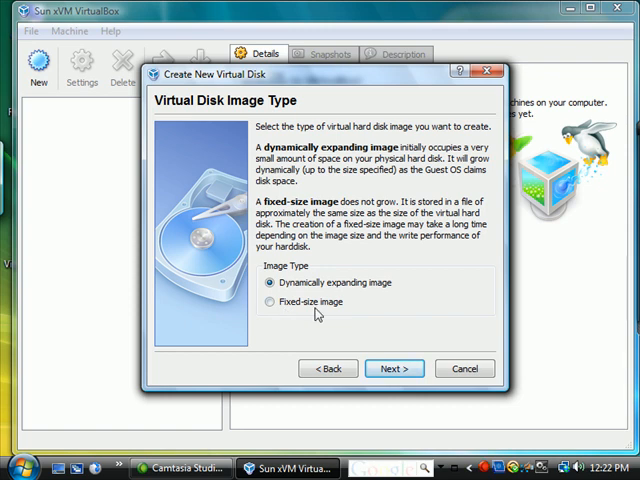
{"action": "mouse_move", "coordinate": [324, 296]}
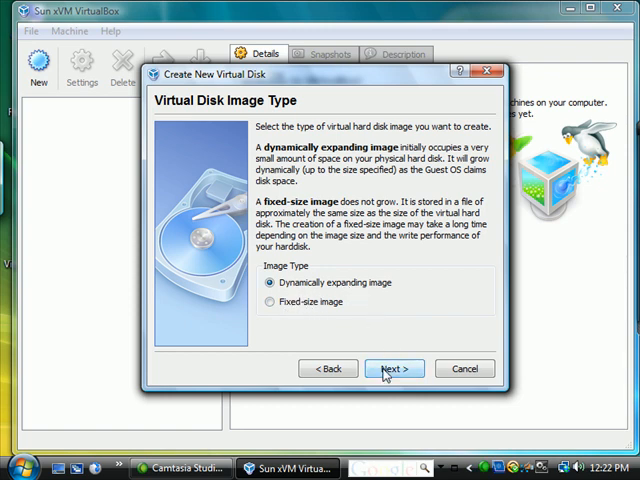
{"action": "left_click", "coordinate": [392, 368]}
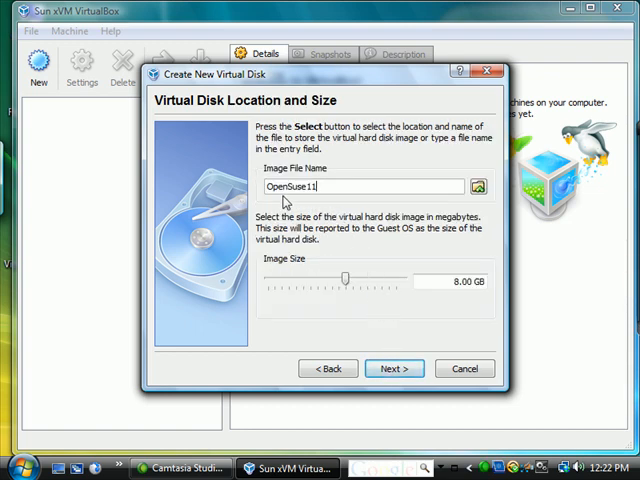
{"action": "mouse_move", "coordinate": [324, 252]}
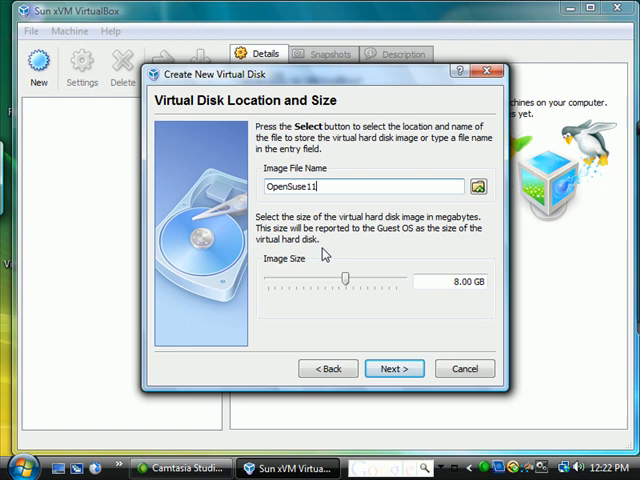
{"action": "mouse_move", "coordinate": [290, 278]}
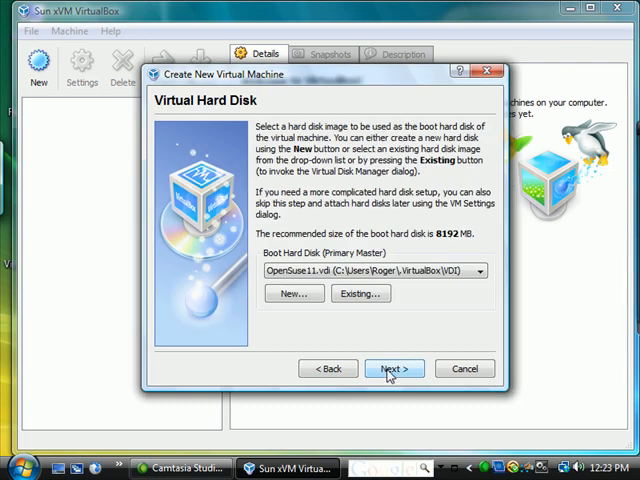
Review the summary and finish creating the OpenSuse11 machine with its 8 GB boot disk.
{"action": "left_click", "coordinate": [392, 368]}
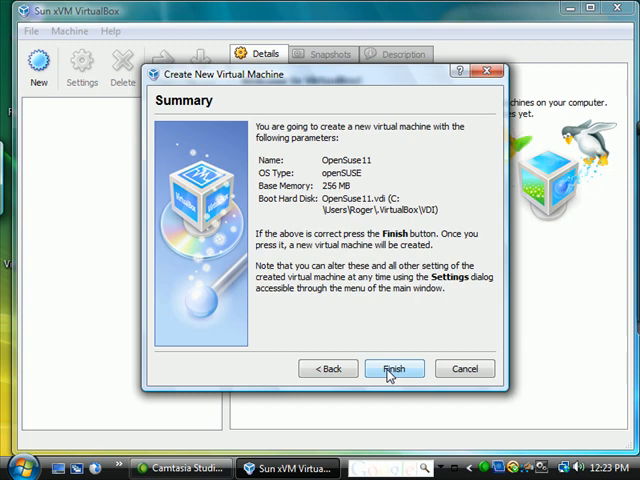
{"action": "left_click", "coordinate": [394, 368]}
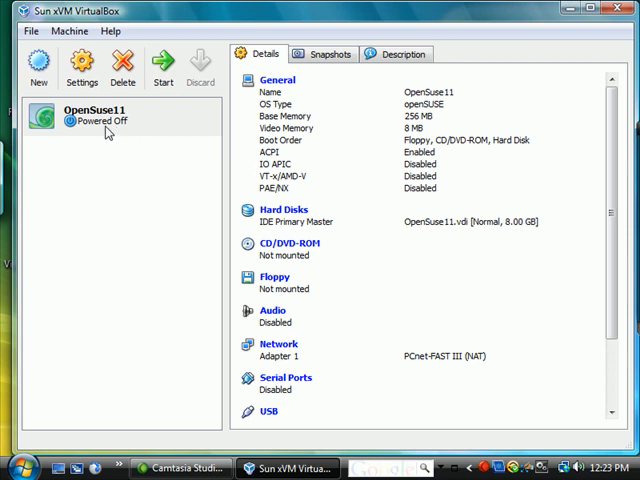
{"action": "mouse_move", "coordinate": [50, 118]}
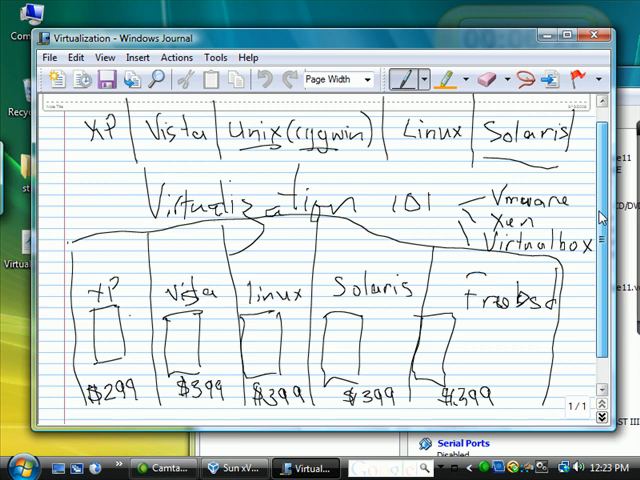
{"action": "scroll", "scroll_direction": "down", "scroll_amount": 3}
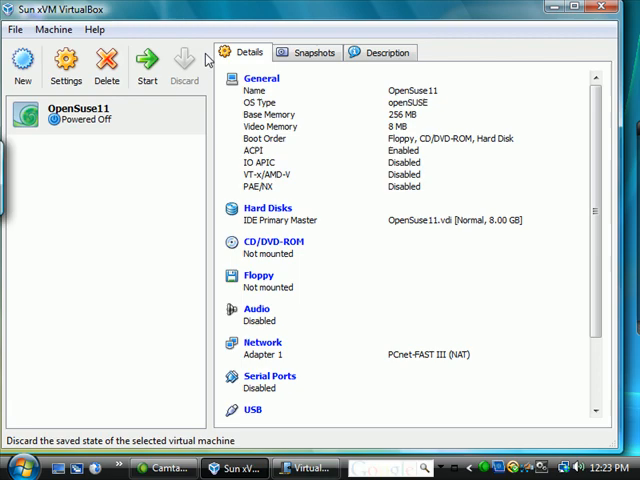
Start another new machine and begin naming it OpenSolaris.
{"action": "left_click", "coordinate": [22, 62]}
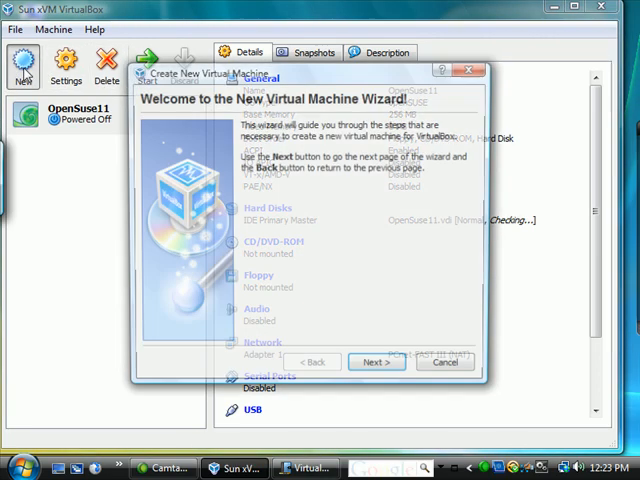
{"action": "left_click", "coordinate": [376, 360]}
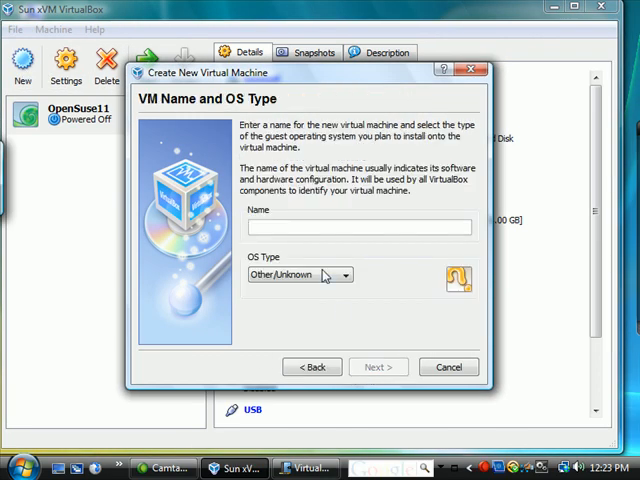
{"action": "type", "text": "OpenSolaris"}
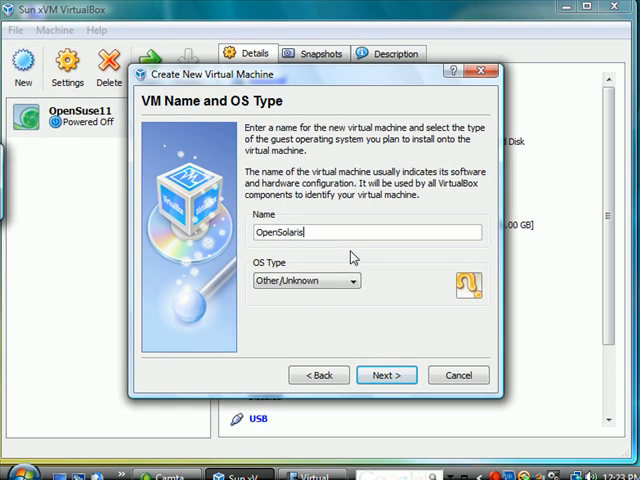
Set the OS type to Solaris from the operating system list.
{"action": "left_click", "coordinate": [352, 280]}
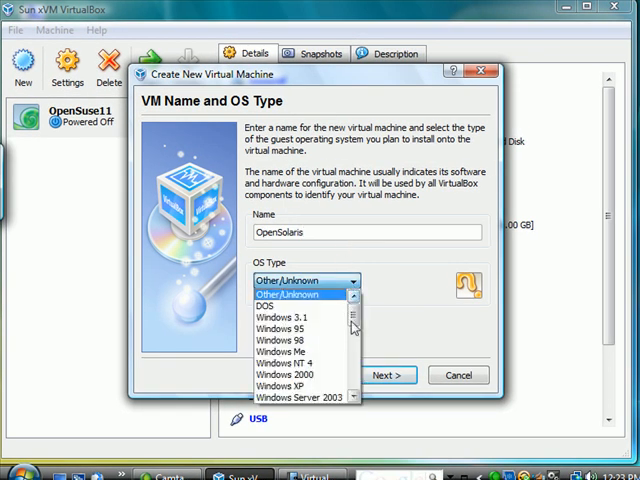
{"action": "scroll", "scroll_direction": "down", "scroll_amount": 3}
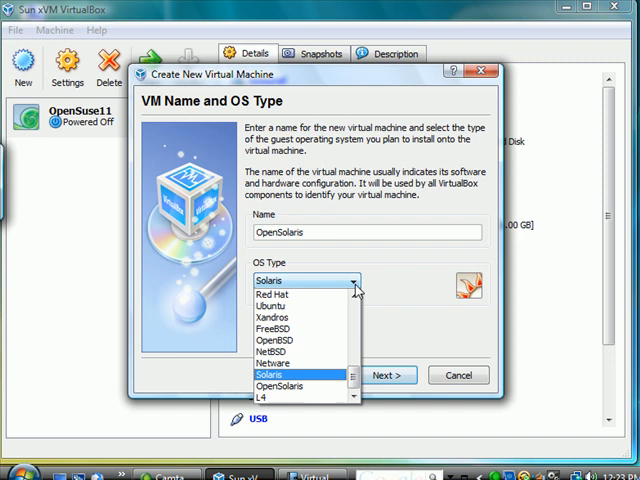
{"action": "scroll", "scroll_direction": "up", "scroll_amount": 3}
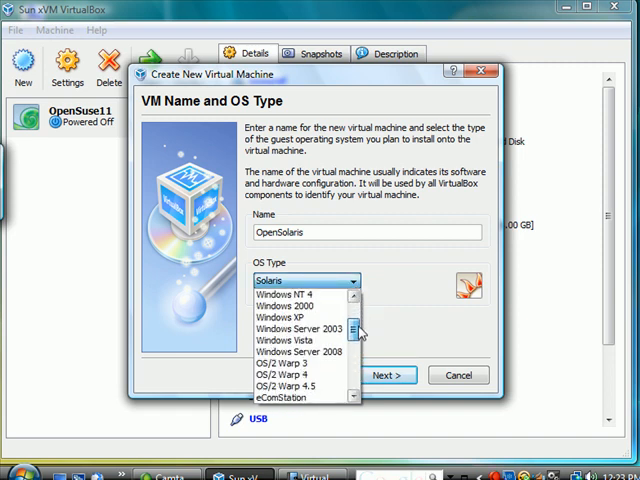
{"action": "scroll", "scroll_direction": "down", "scroll_amount": 3}
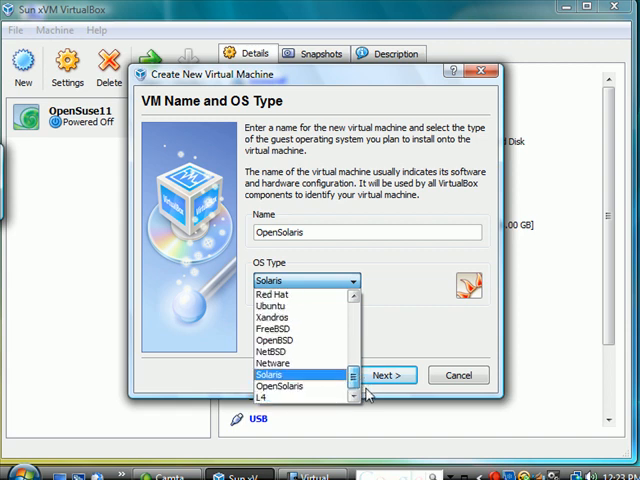
{"action": "left_click", "coordinate": [386, 374]}
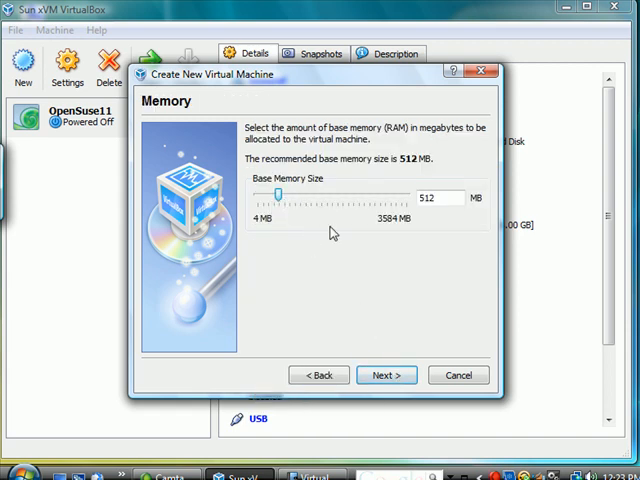
Accept 512 MB memory and start a new boot hard disk for OpenSolaris.
{"action": "left_click", "coordinate": [386, 376]}
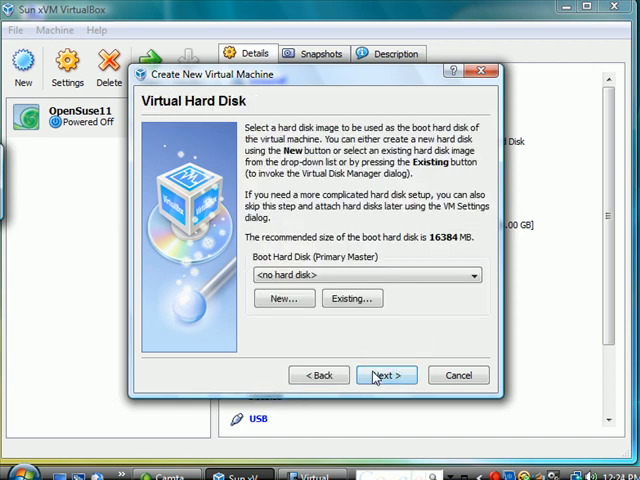
{"action": "left_click", "coordinate": [470, 274]}
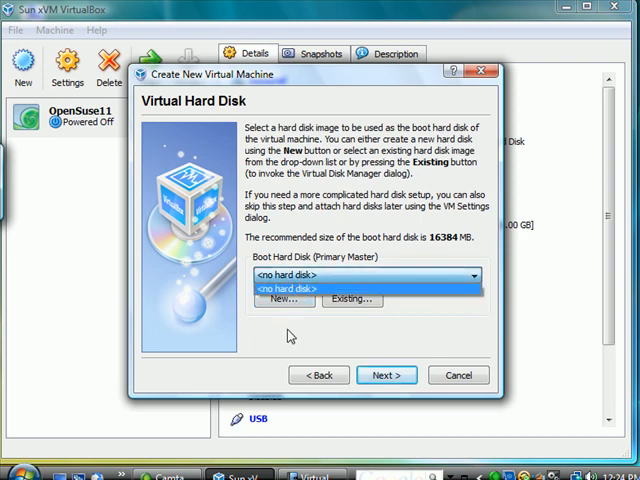
{"action": "left_click", "coordinate": [284, 300]}
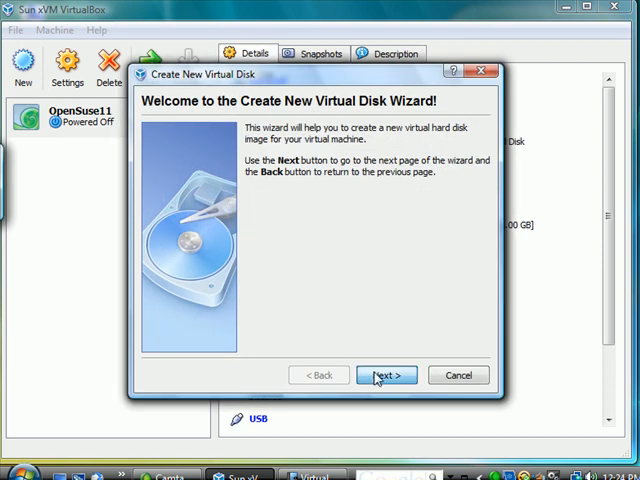
{"action": "left_click", "coordinate": [384, 376]}
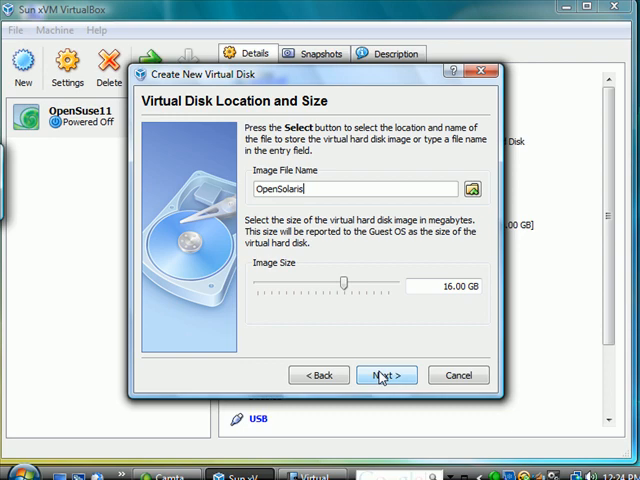
Create the 16 GB OpenSolaris.vdi disk, finish the machine, and begin another new machine.
{"action": "left_click", "coordinate": [384, 376]}
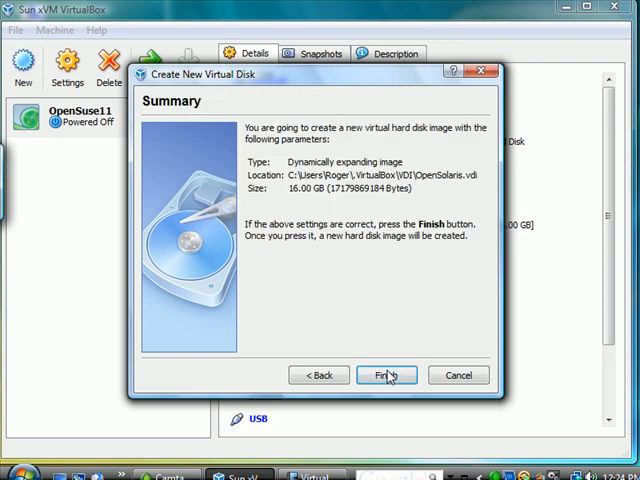
{"action": "left_click", "coordinate": [384, 376]}
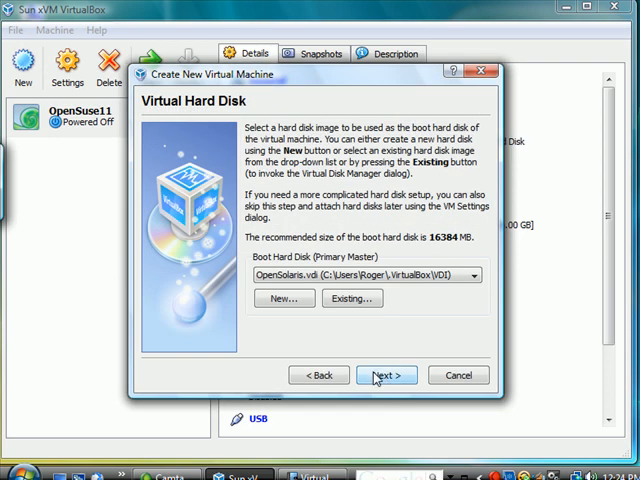
{"action": "left_click", "coordinate": [384, 376]}
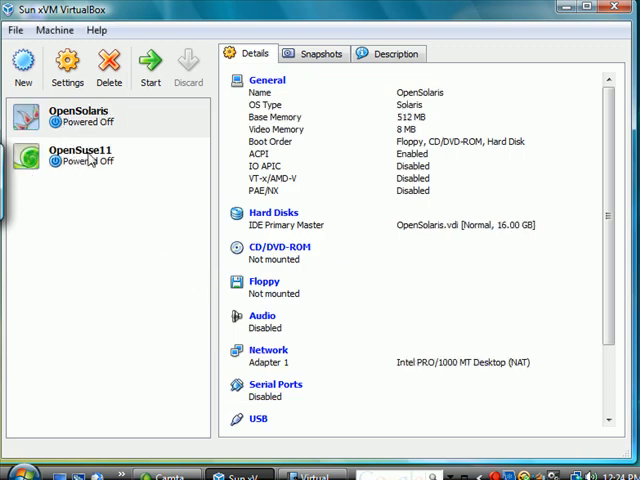
{"action": "mouse_move", "coordinate": [112, 168]}
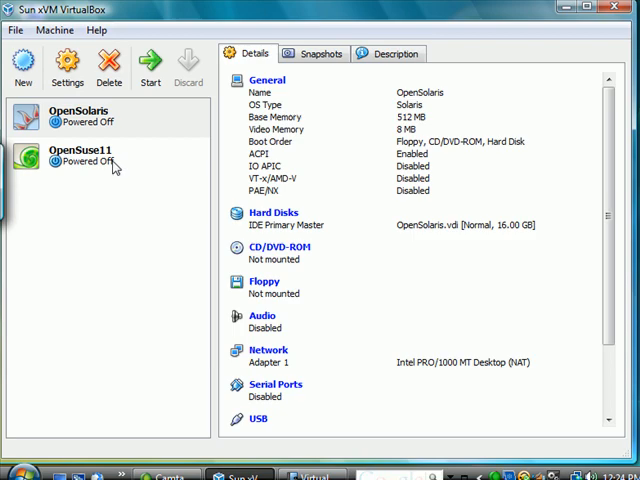
{"action": "left_click", "coordinate": [22, 62]}
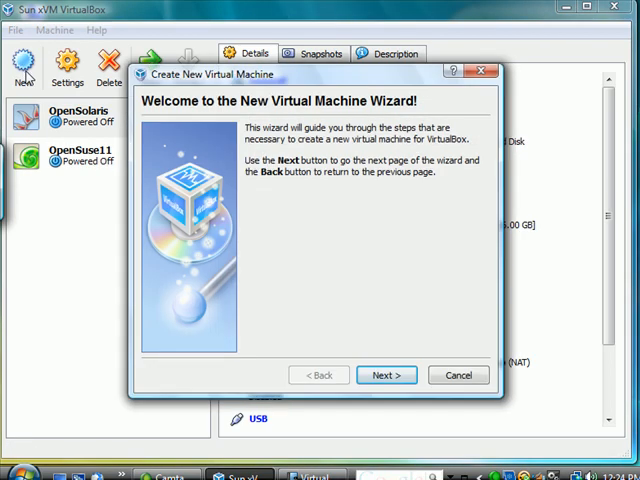
Name the new virtual machine CentOS5.2.
{"action": "left_click", "coordinate": [384, 376]}
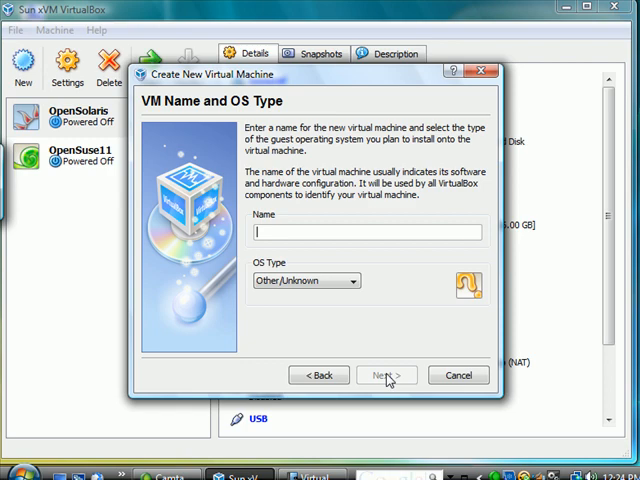
{"action": "type", "text": "c"}
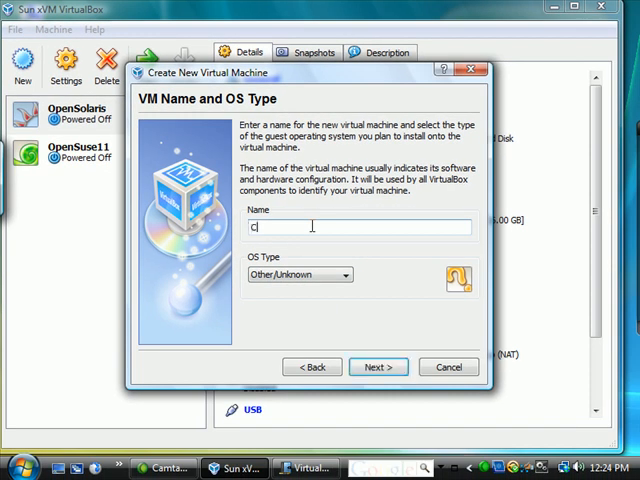
{"action": "type", "text": "entOS"}
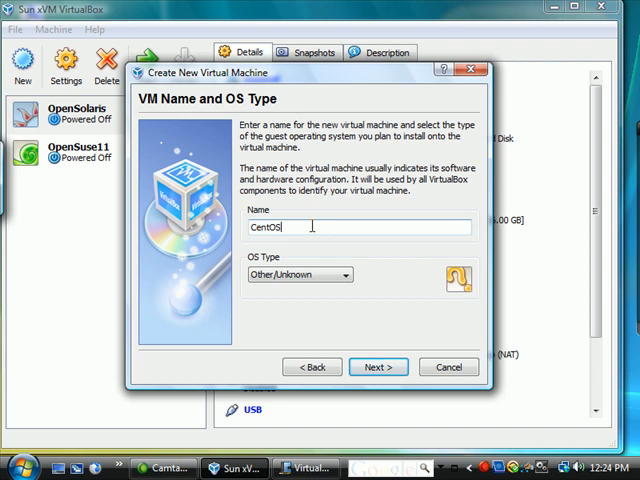
{"action": "type", "text": "5.2"}
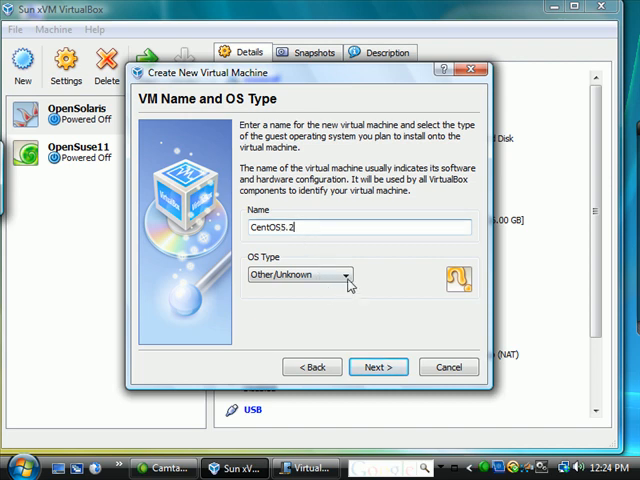
Set the OS type to Linux 2.6 after first picking Red Hat, and continue to memory.
{"action": "left_click", "coordinate": [344, 274]}
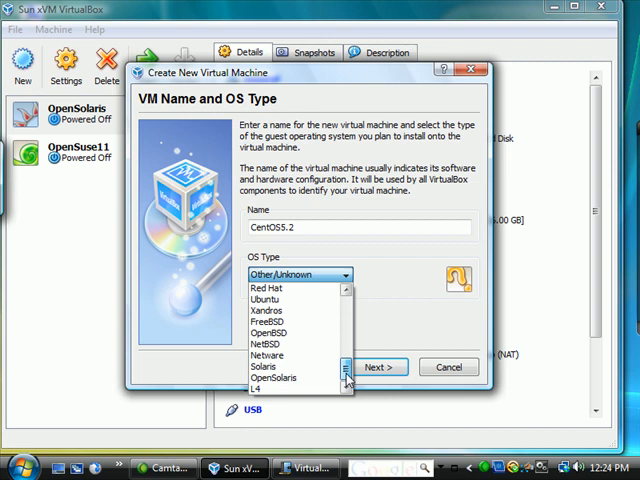
{"action": "left_click", "coordinate": [270, 288]}
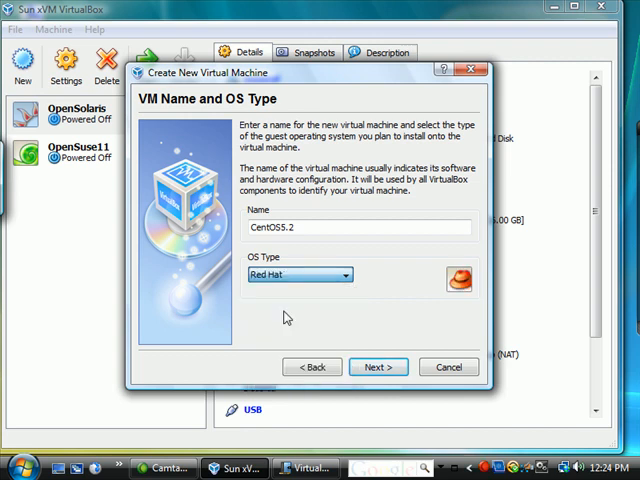
{"action": "left_click", "coordinate": [344, 274]}
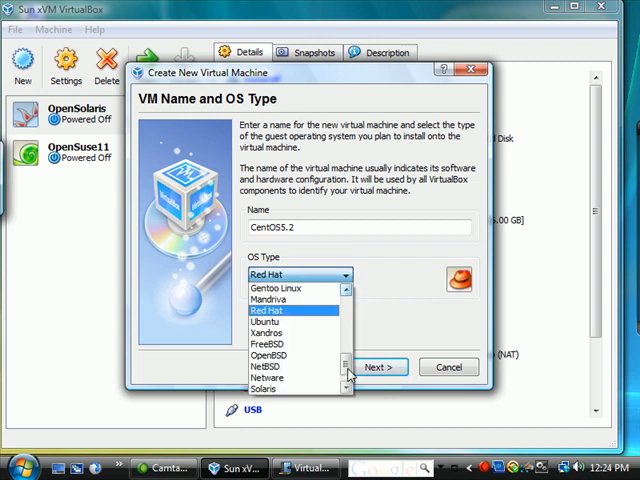
{"action": "scroll", "scroll_direction": "up", "scroll_amount": 3}
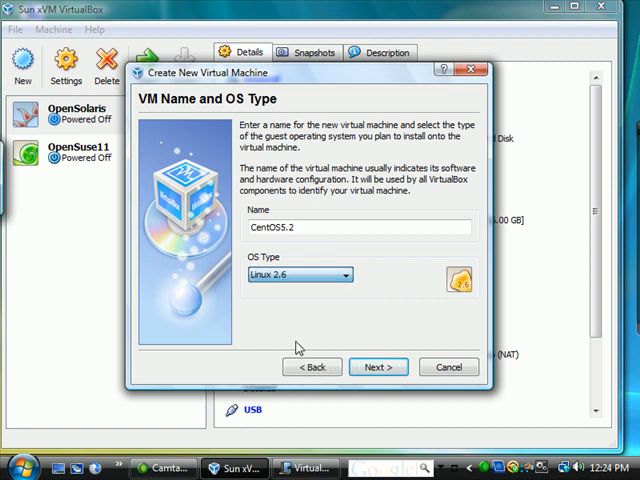
{"action": "left_click", "coordinate": [378, 368]}
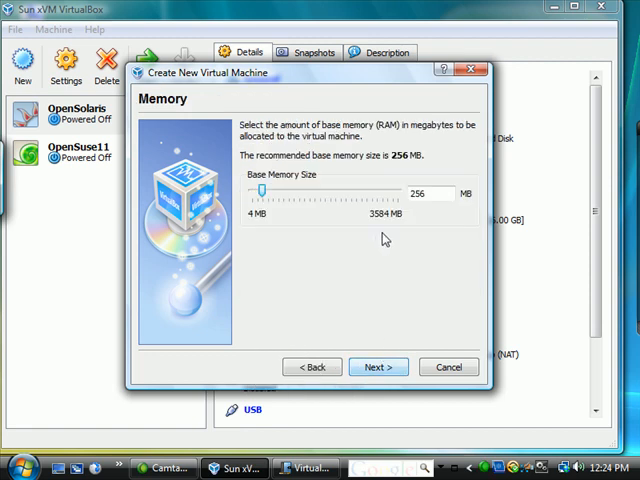
Keep 256 MB memory and create CentOS5.2 with a dynamically expanding 8.00 GB CentOS5.2.vdi disk.
{"action": "left_click", "coordinate": [376, 368]}
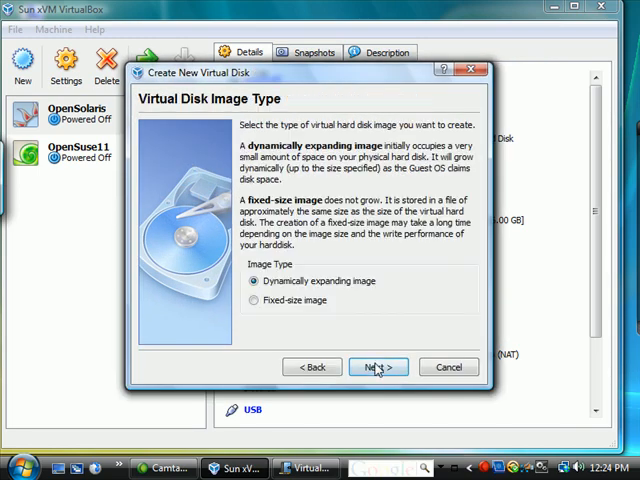
{"action": "left_click", "coordinate": [378, 368]}
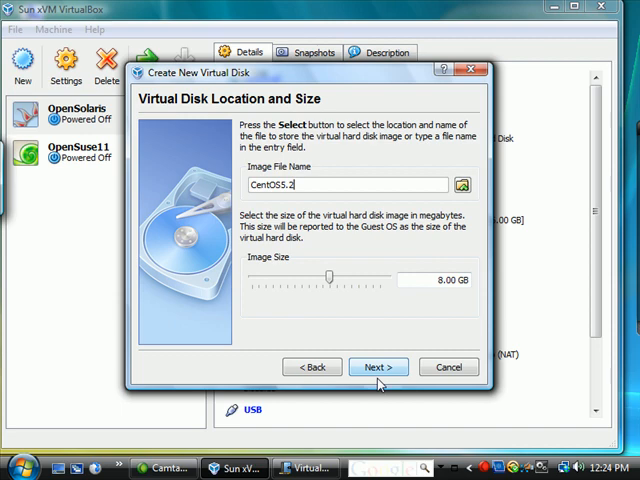
{"action": "left_click", "coordinate": [378, 368]}
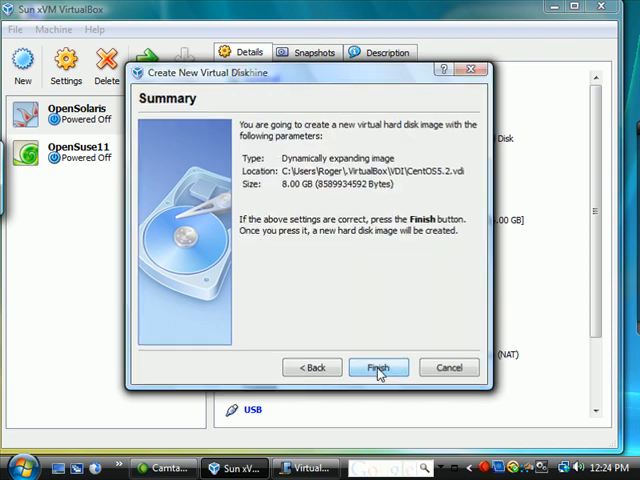
{"action": "left_click", "coordinate": [378, 368]}
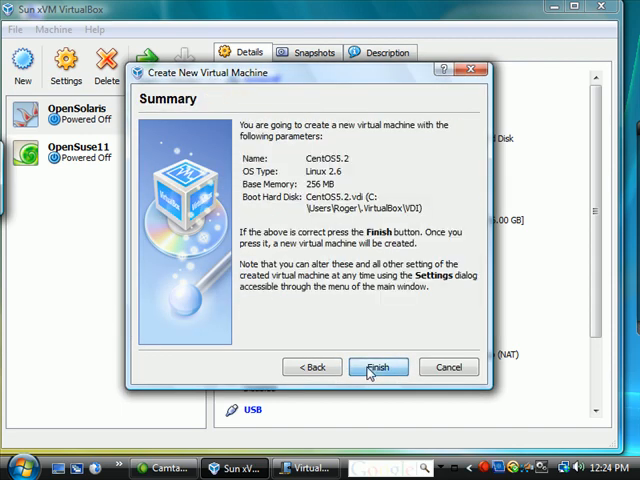
{"action": "left_click", "coordinate": [378, 368]}
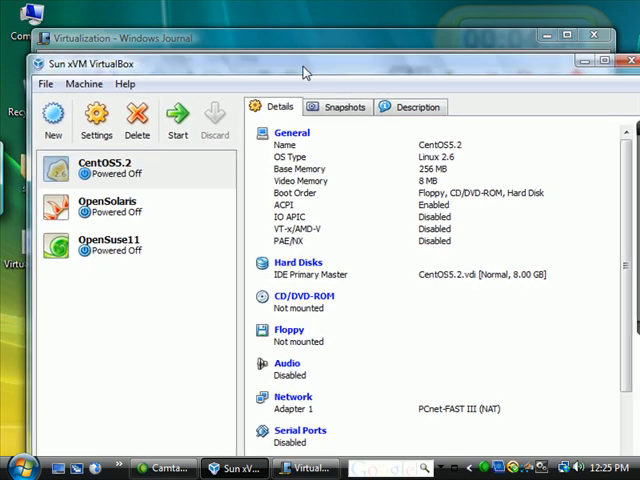
Select OpenSuse11 in the machine list and start it.
{"action": "left_click", "coordinate": [304, 468]}
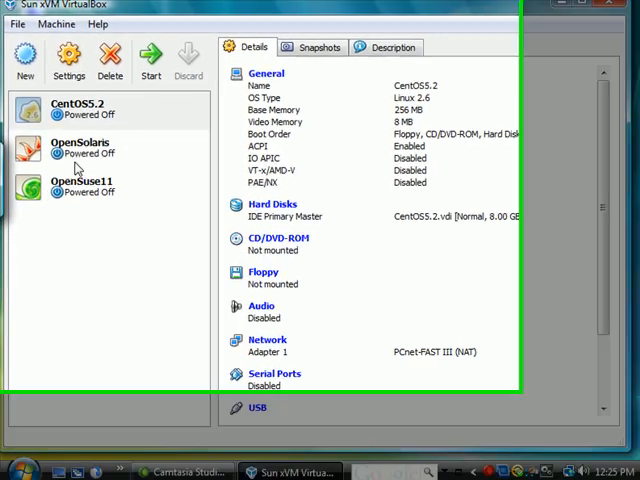
{"action": "left_click", "coordinate": [100, 184]}
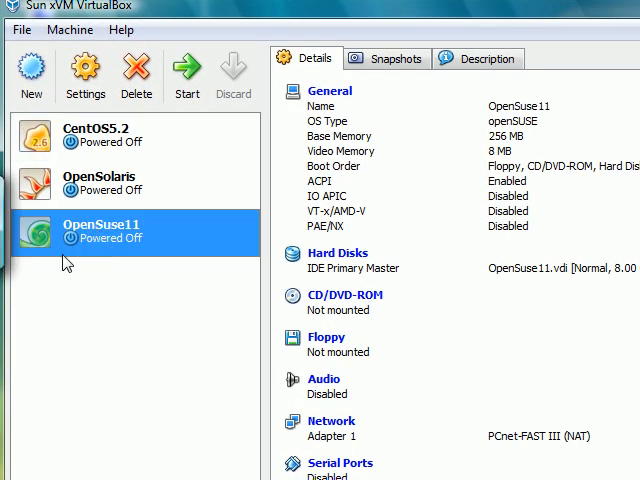
{"action": "mouse_move", "coordinate": [188, 76]}
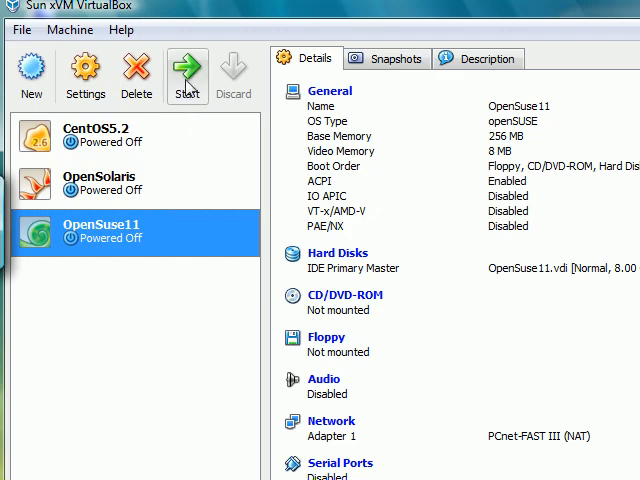
{"action": "left_click", "coordinate": [188, 76]}
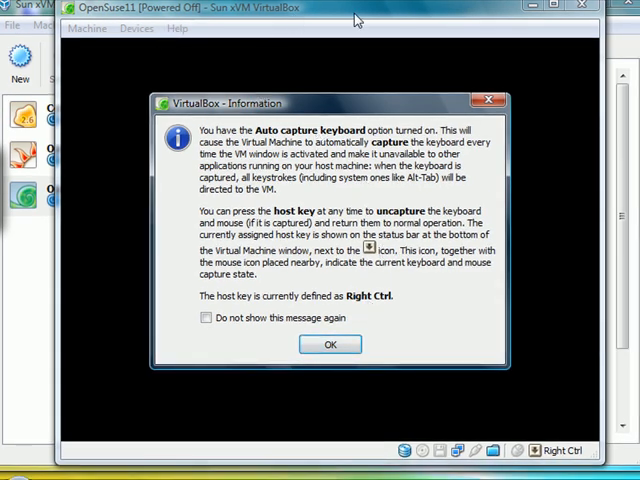
{"action": "mouse_move", "coordinate": [84, 216]}
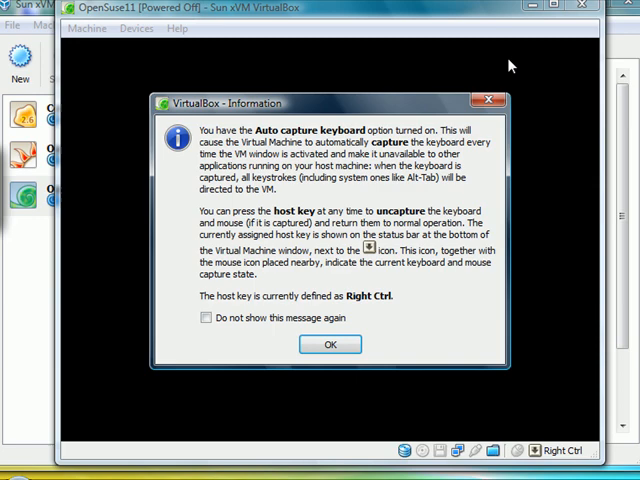
{"action": "mouse_move", "coordinate": [502, 62]}
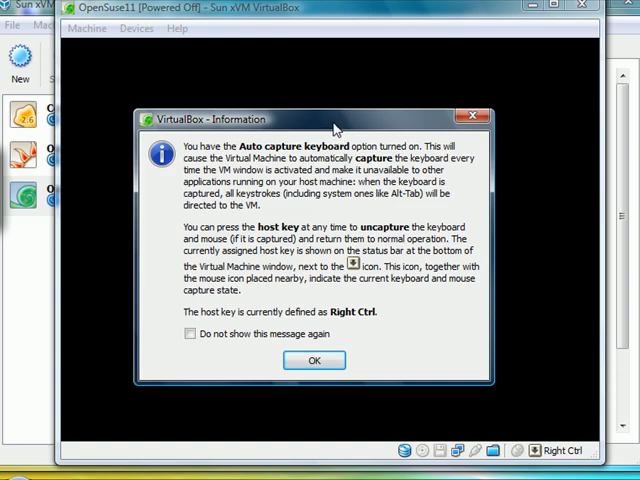
{"action": "mouse_move", "coordinate": [564, 180]}
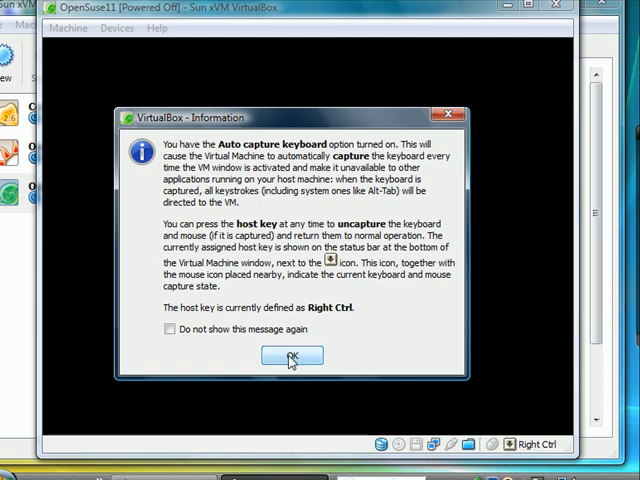
Accept the keyboard auto-capture notice and pick Host Drive E: as the CD/DVD installation media.
{"action": "left_click", "coordinate": [292, 356]}
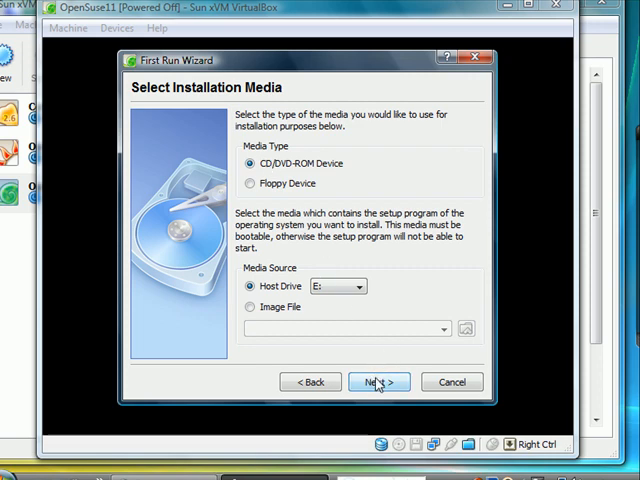
{"action": "left_click", "coordinate": [378, 382]}
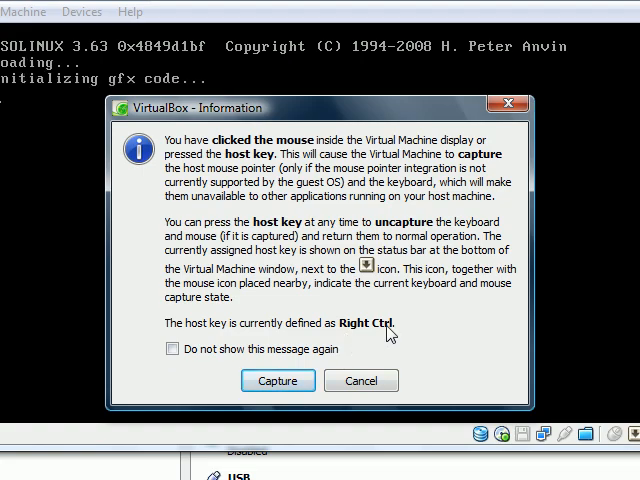
Let the running OpenSuse11 VM capture the mouse and clear the mouse-capture notices.
{"action": "left_click", "coordinate": [278, 380]}
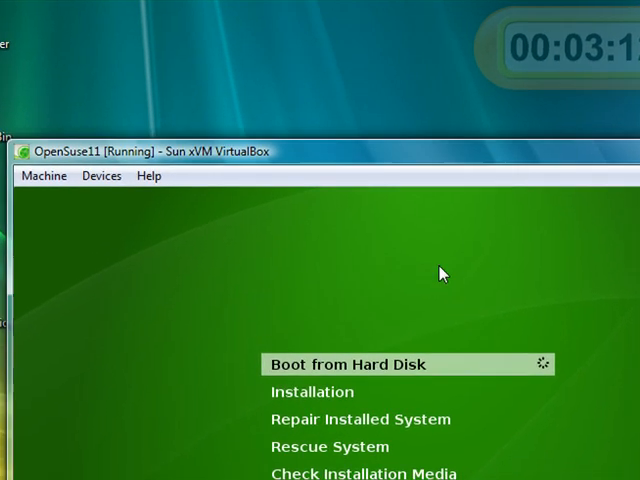
{"action": "mouse_move", "coordinate": [222, 82]}
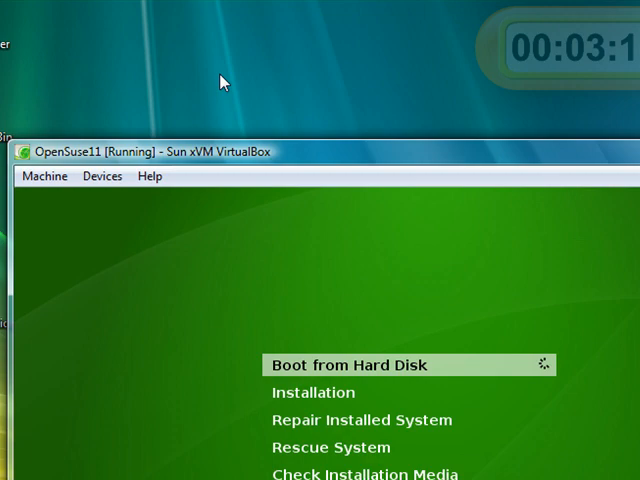
{"action": "mouse_move", "coordinate": [250, 218]}
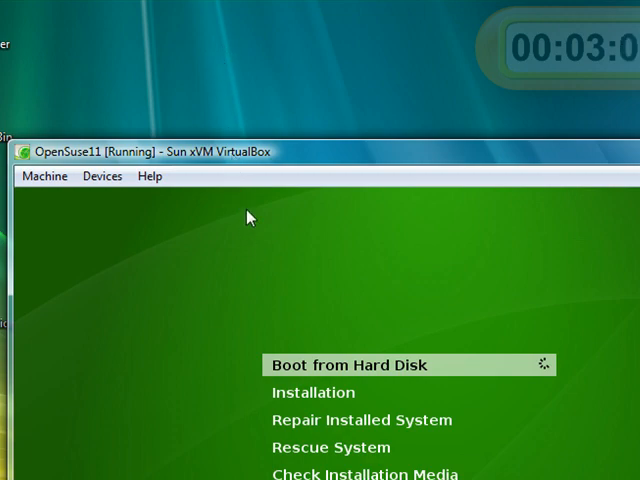
{"action": "mouse_move", "coordinate": [236, 32]}
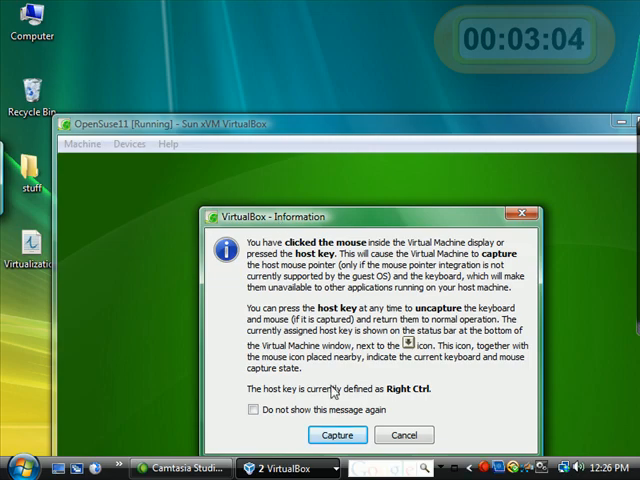
{"action": "left_click", "coordinate": [336, 436]}
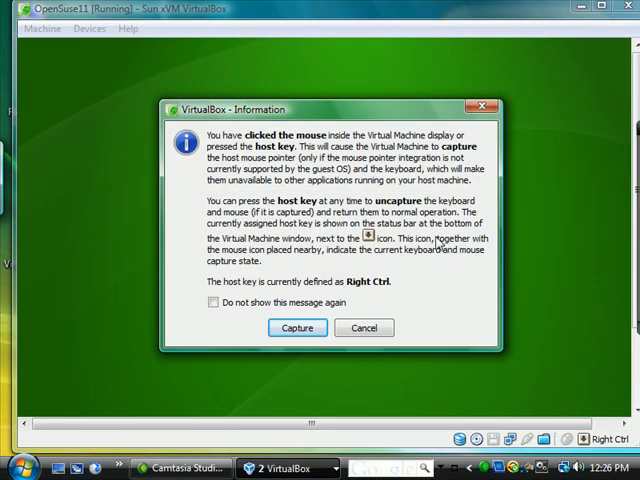
{"action": "left_click", "coordinate": [296, 328]}
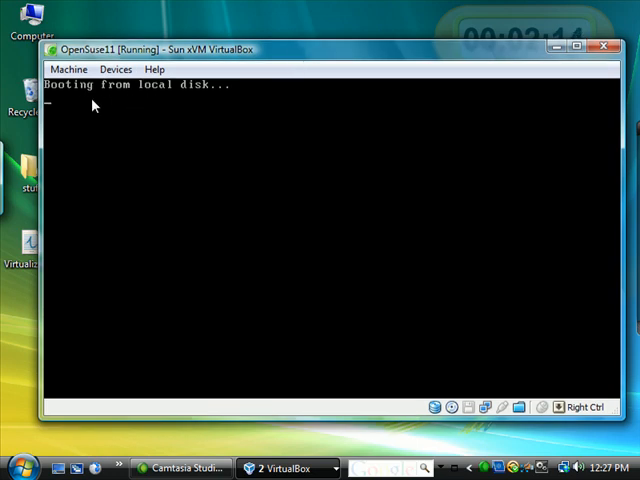
{"action": "mouse_move", "coordinate": [250, 150]}
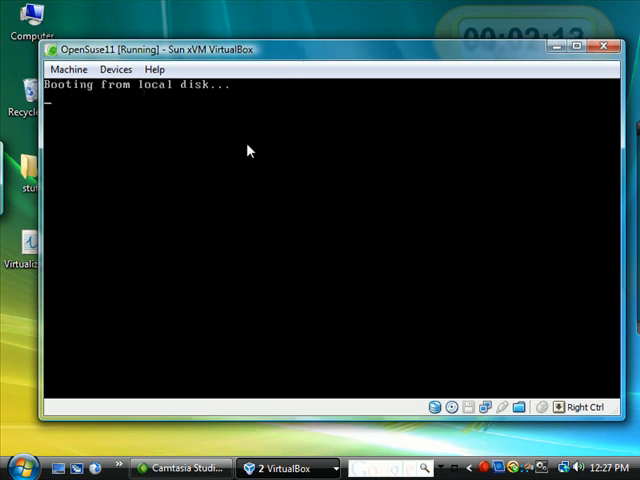
{"action": "mouse_move", "coordinate": [152, 118]}
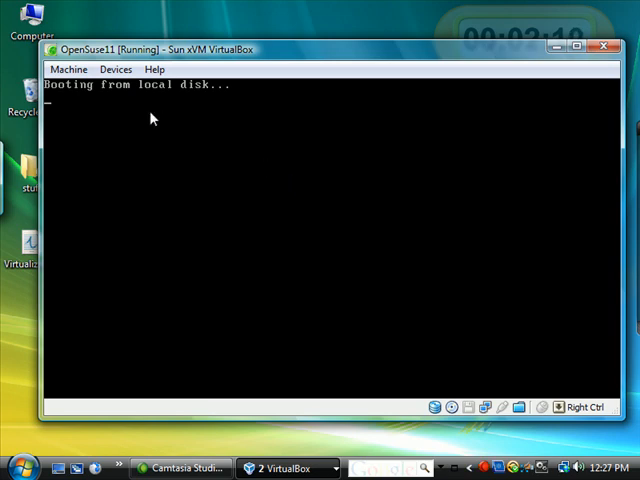
{"action": "mouse_move", "coordinate": [240, 98]}
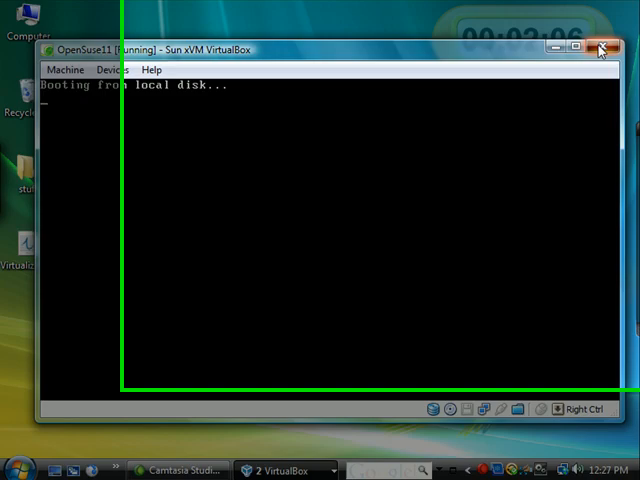
Shut down the running OpenSuse11 machine with Power off.
{"action": "left_click", "coordinate": [604, 48]}
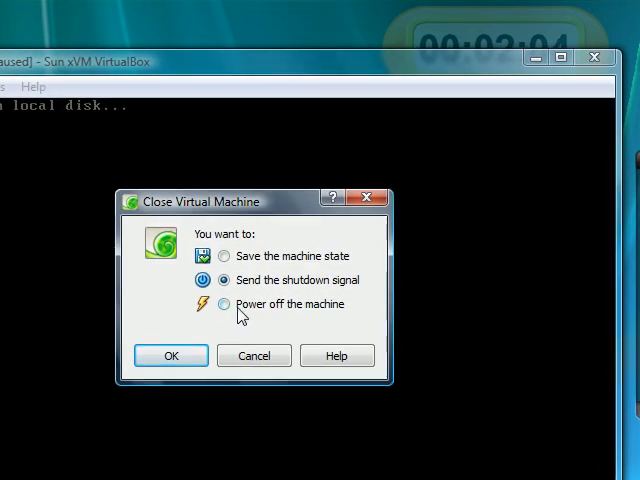
{"action": "left_click", "coordinate": [170, 356]}
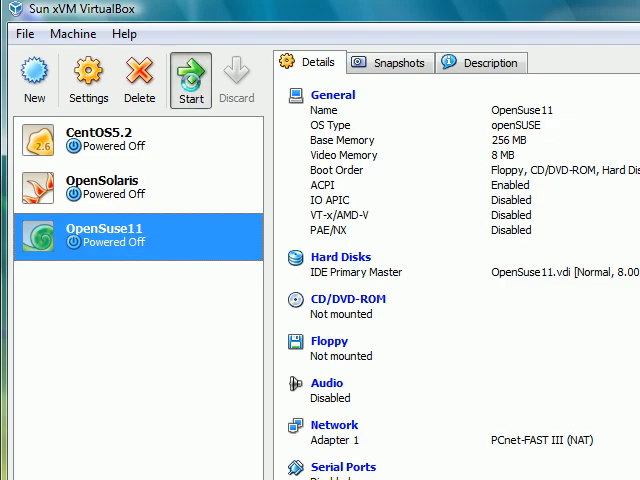
Restart OpenSuse11, let it halt with no bootable medium, and power it off again.
{"action": "left_click", "coordinate": [190, 78]}
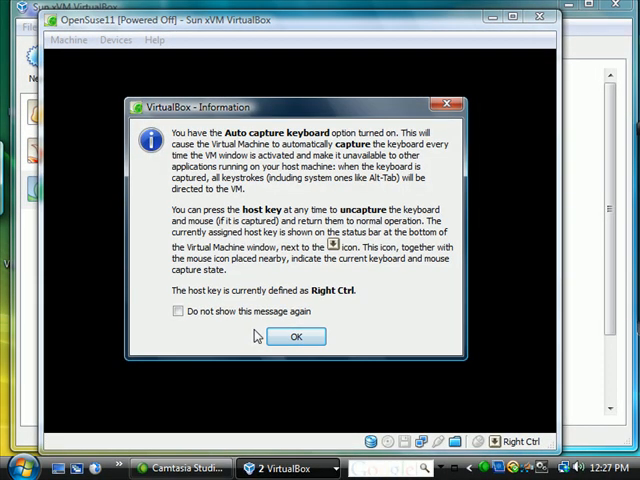
{"action": "left_click", "coordinate": [296, 336]}
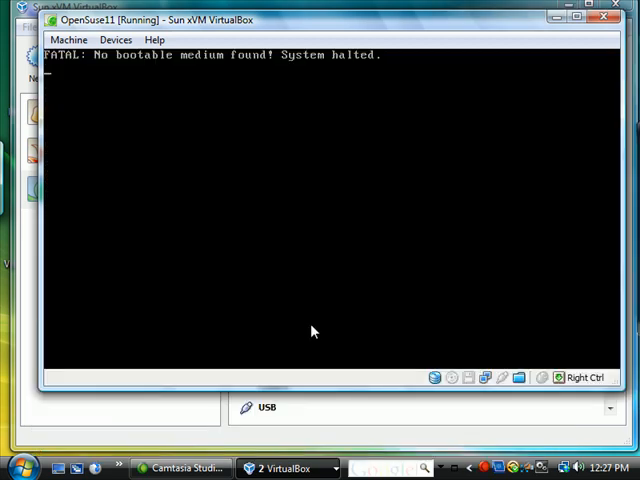
{"action": "mouse_move", "coordinate": [110, 64]}
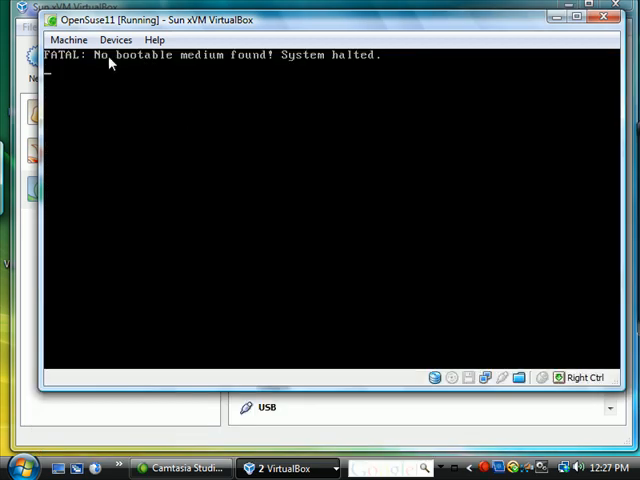
{"action": "mouse_move", "coordinate": [248, 64]}
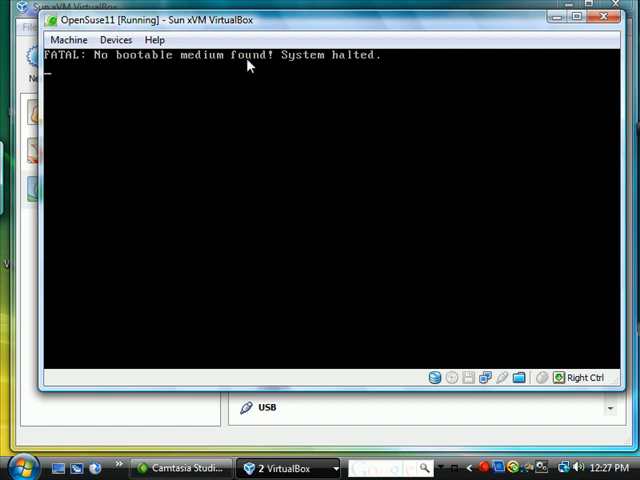
{"action": "mouse_move", "coordinate": [402, 136]}
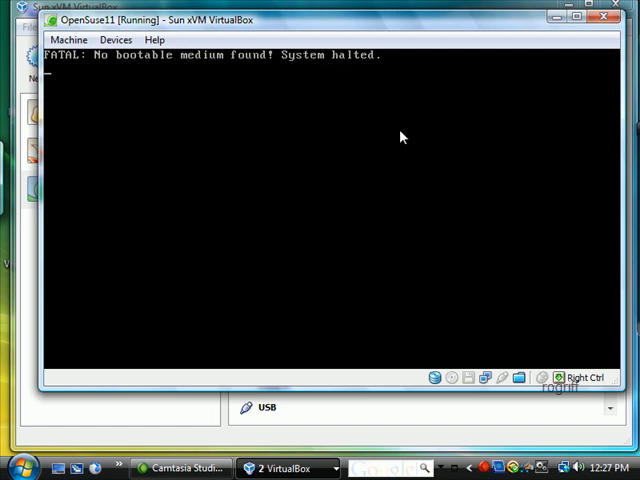
{"action": "mouse_move", "coordinate": [596, 42]}
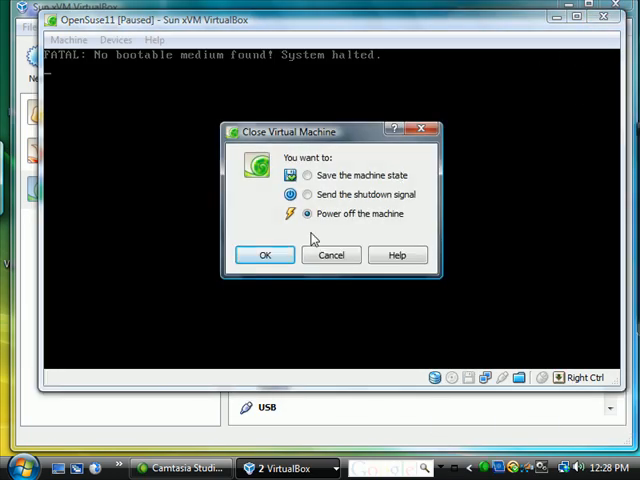
{"action": "left_click", "coordinate": [264, 254]}
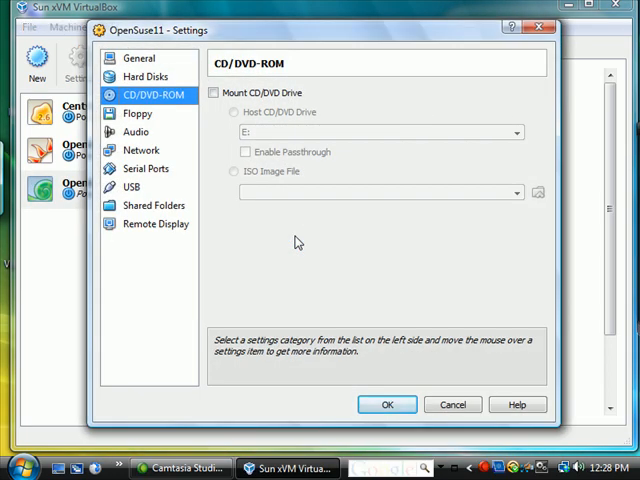
Tick Mount CD/DVD Drive with Host CD/DVD Drive E: and save the OpenSuse11 settings.
{"action": "left_click", "coordinate": [212, 92]}
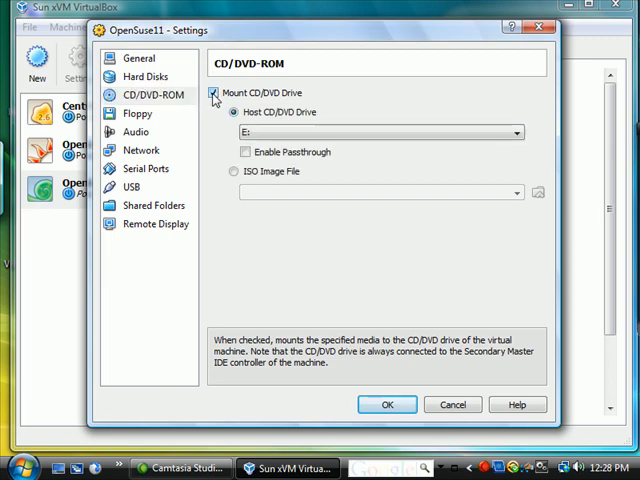
{"action": "left_click", "coordinate": [232, 112]}
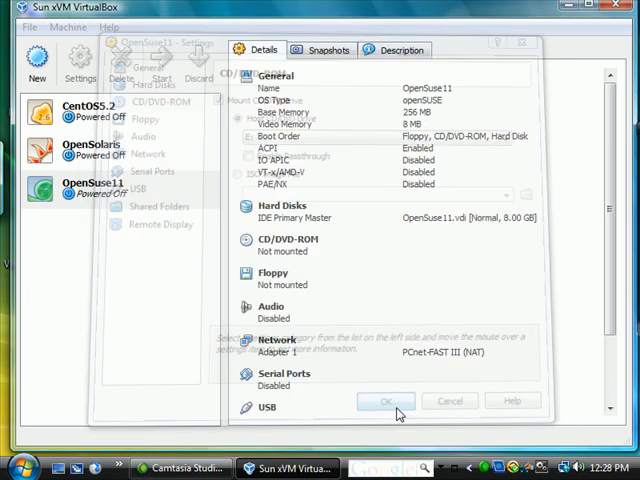
{"action": "left_click", "coordinate": [386, 400]}
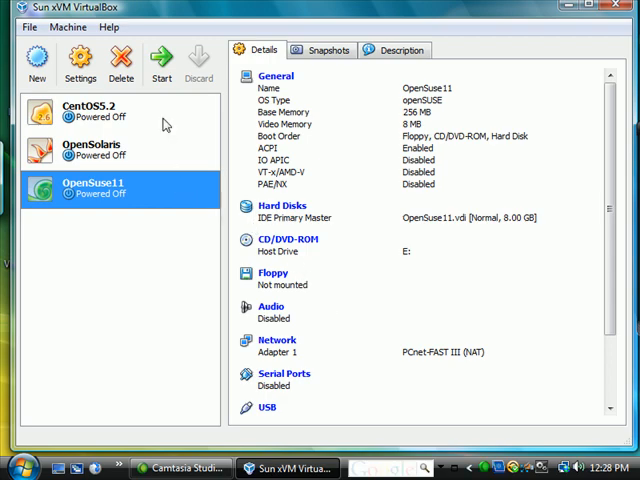
Start OpenSuse11 from the mounted CD, accepting the keyboard auto-capture notice.
{"action": "left_click", "coordinate": [160, 62]}
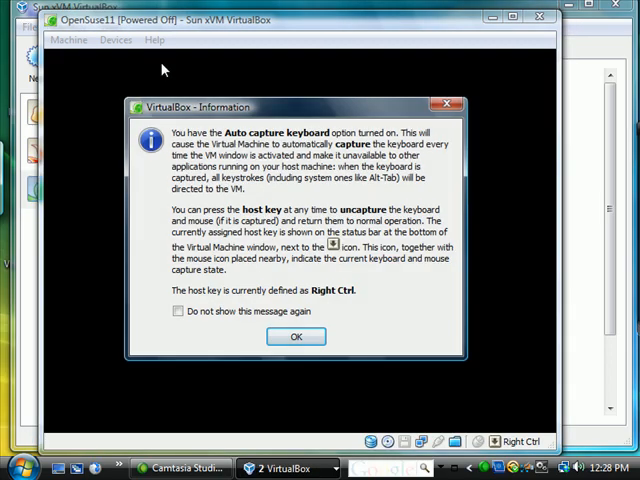
{"action": "left_click", "coordinate": [296, 336]}
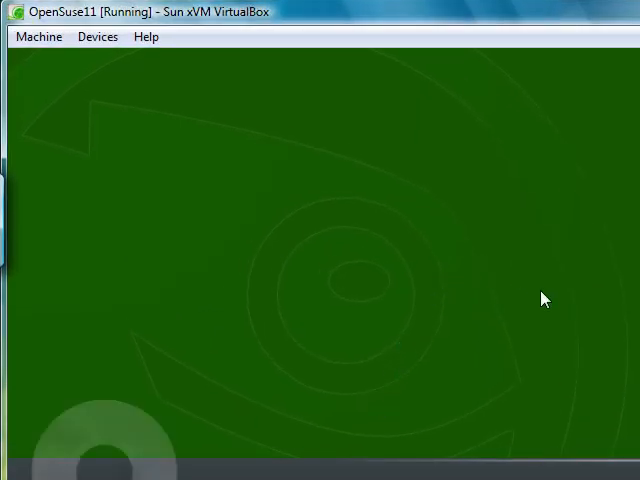
{"action": "mouse_move", "coordinate": [480, 384]}
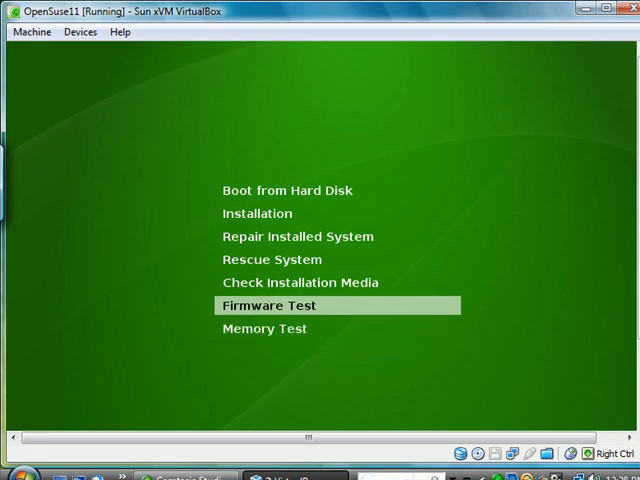
Move the openSUSE boot menu up to Installation, launch it, and accept the colour-depth warning.
{"action": "key", "text": "Up"}
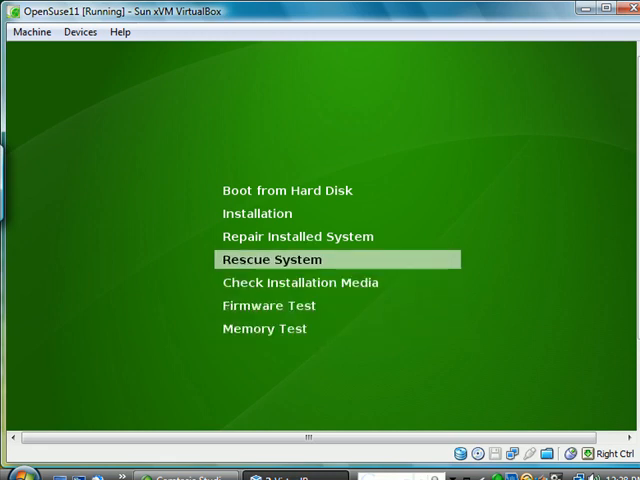
{"action": "key", "text": "up"}
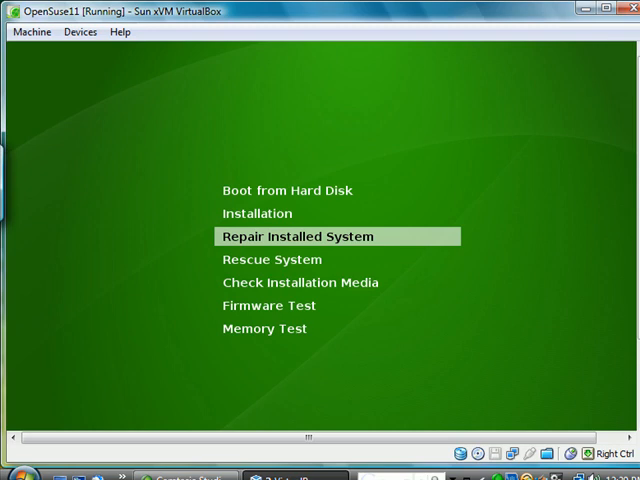
{"action": "key", "text": "Up"}
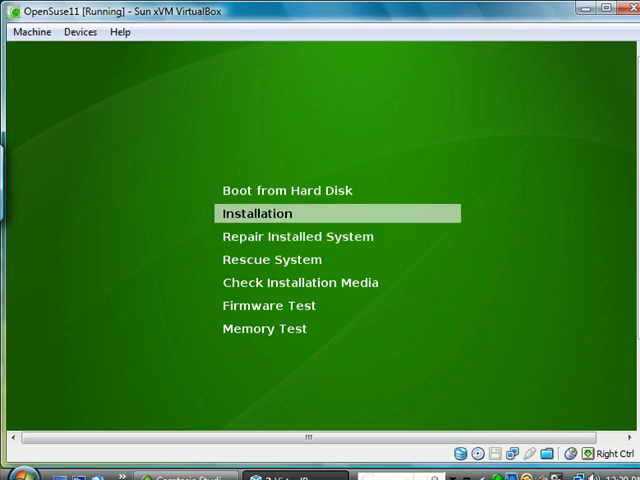
{"action": "key", "text": "Return"}
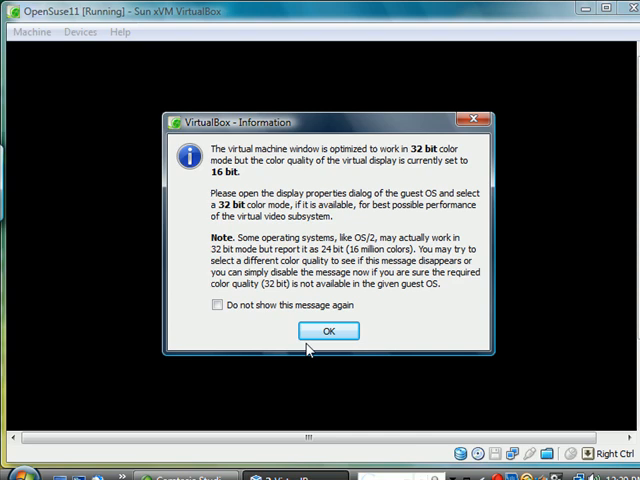
{"action": "left_click", "coordinate": [328, 330]}
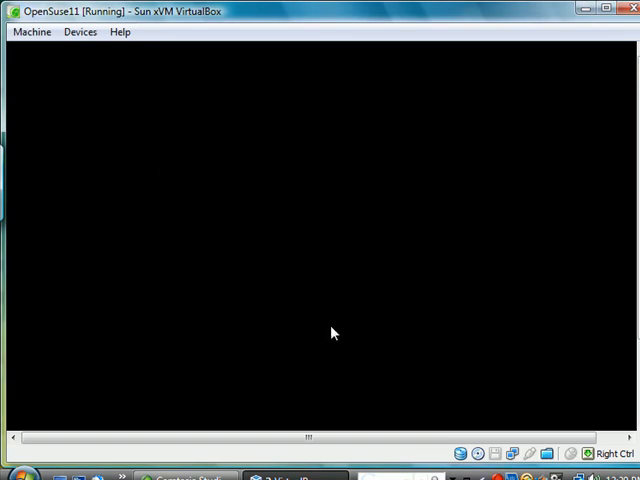